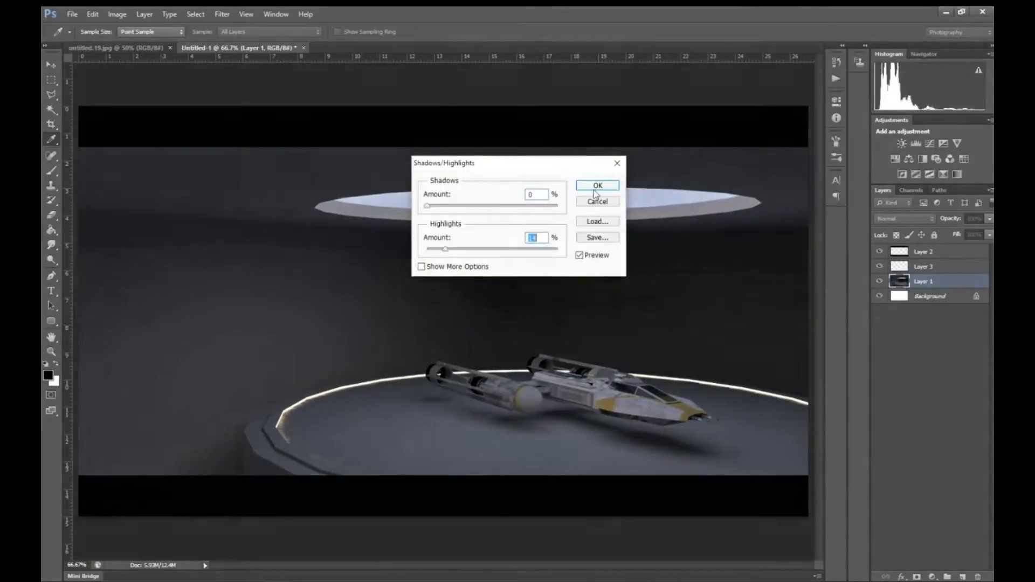
# Step: Apply the Shadows/Highlights adjustment to leave the hangar scene darker and higher-contrast
pyautogui.click(596, 184)
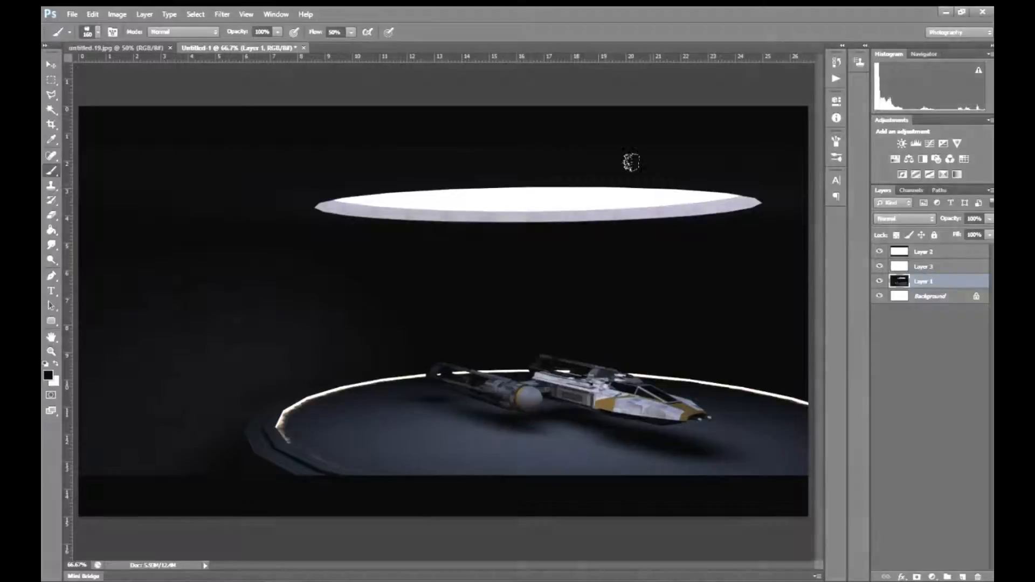
# Step: Load the Imperial emblem image from the project folder onto the hangar platform floor
pyautogui.click(71, 14)
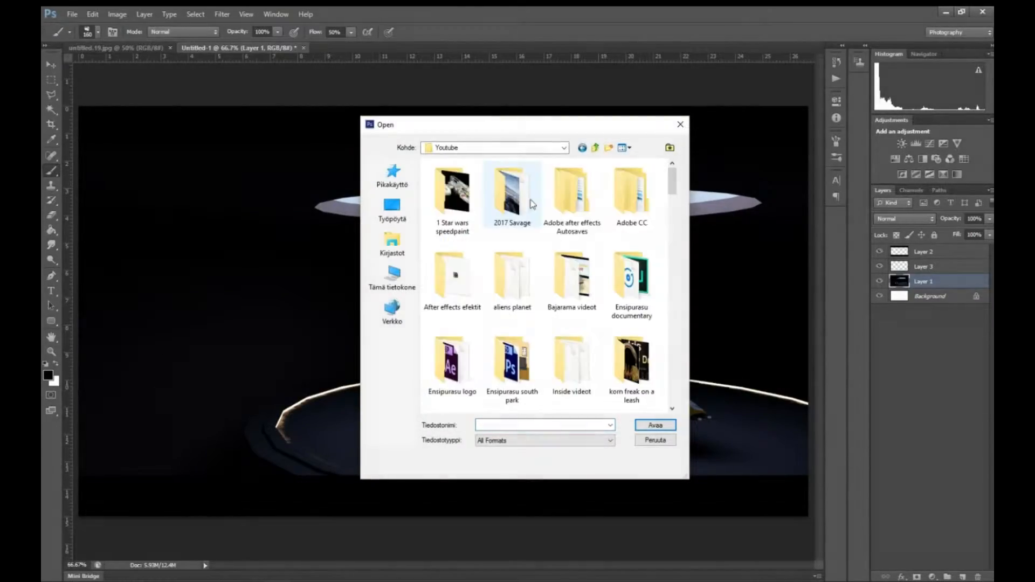
pyautogui.click(92, 14)
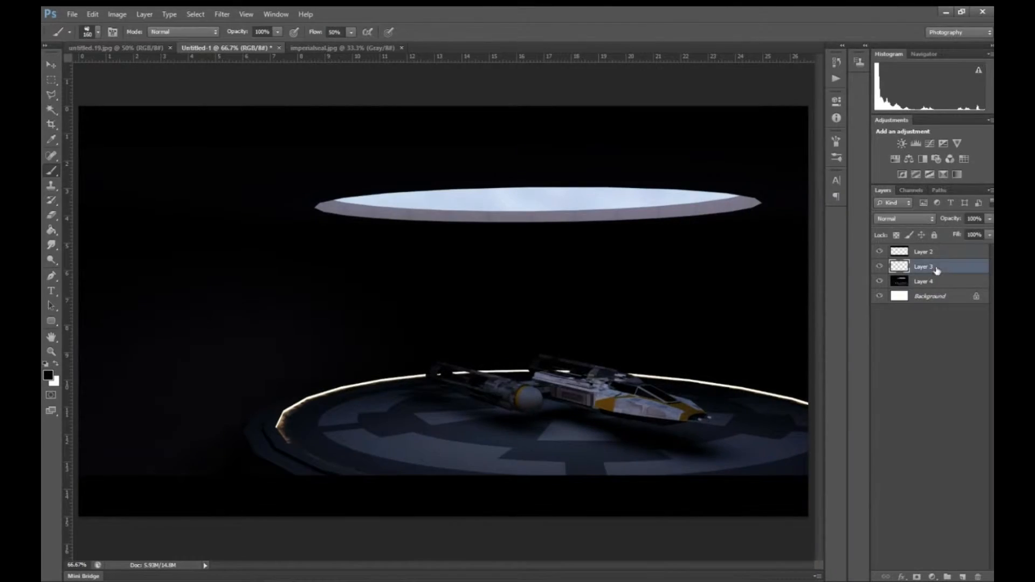
# Step: Paint dark green vines draping from the skylight rim on Layer 3
pyautogui.click(101, 31)
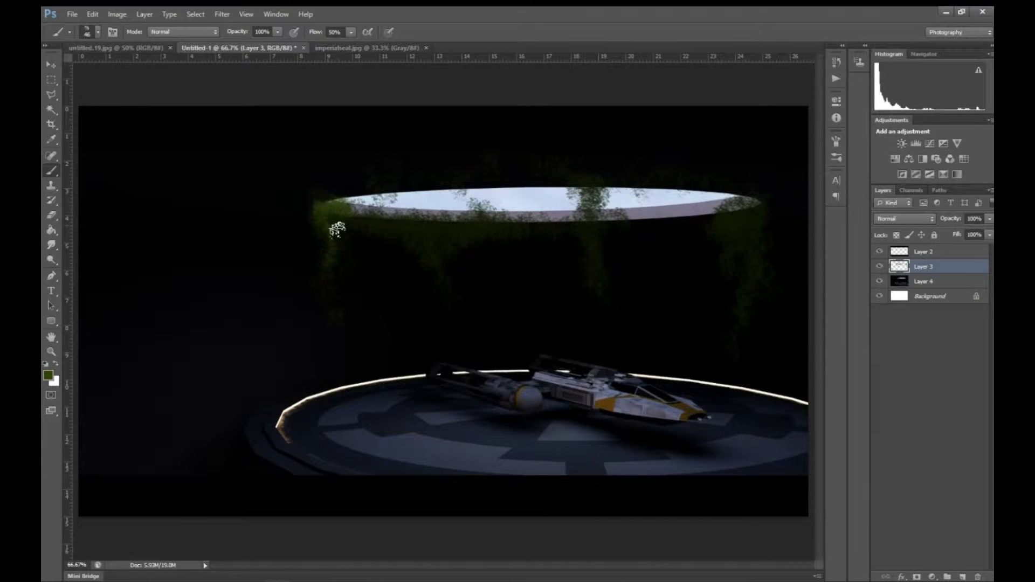
pyautogui.moveTo(336, 227); pyautogui.dragTo(597, 248)
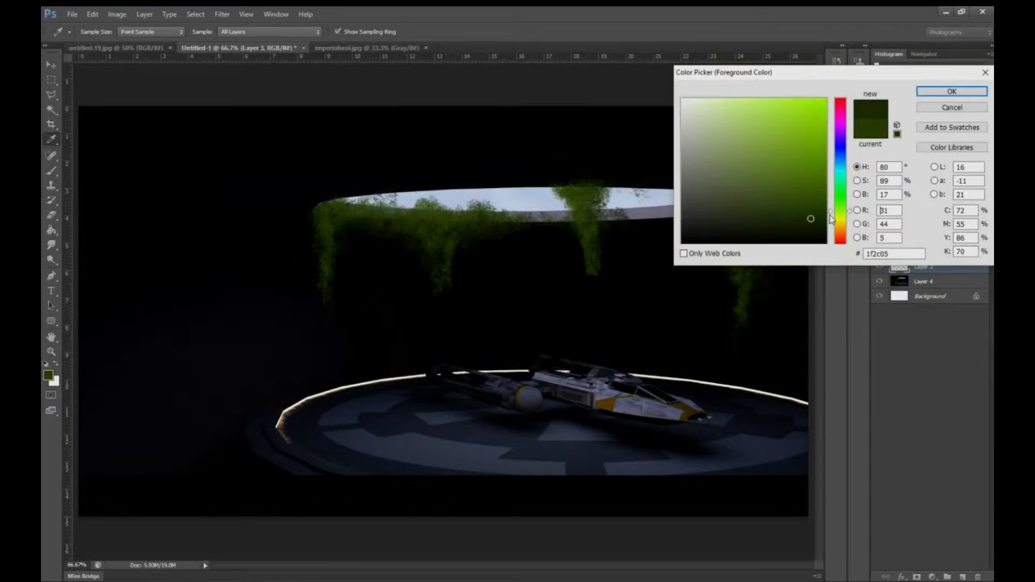
pyautogui.click(951, 91)
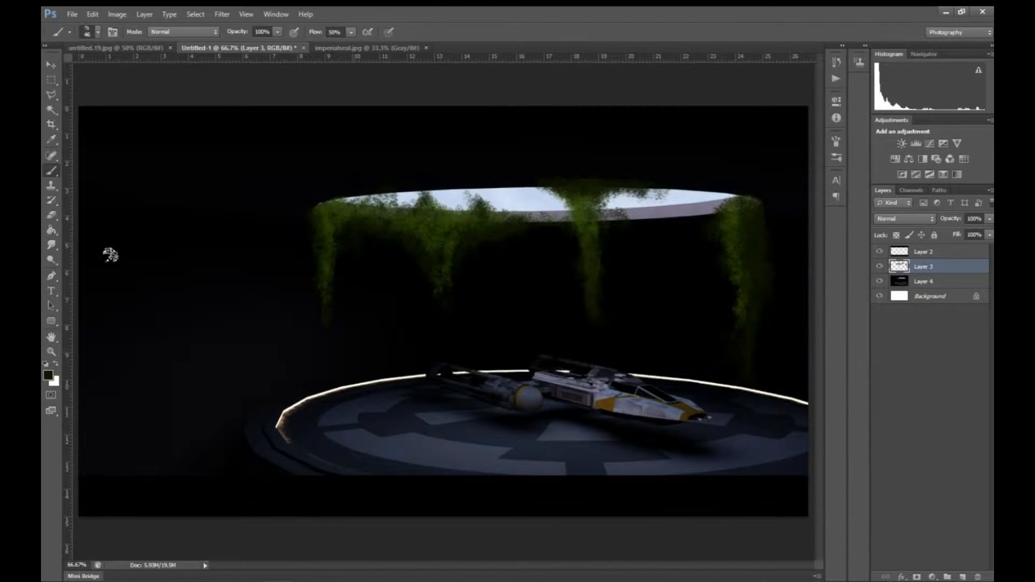
pyautogui.click(98, 31)
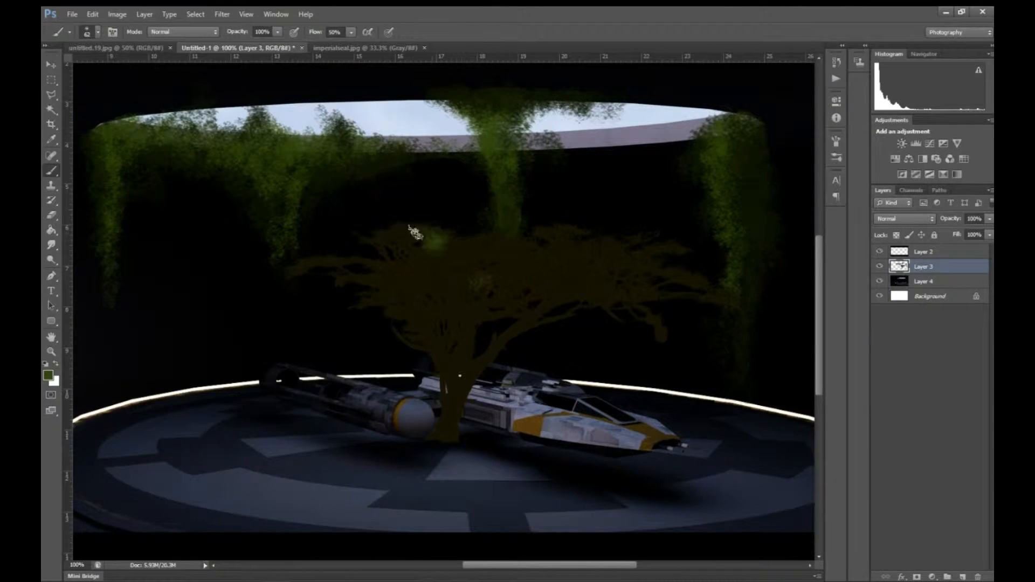
# Step: Paint more foliage over the hangar to thicken the growth around the skylight
pyautogui.moveTo(409, 231); pyautogui.dragTo(395, 295)
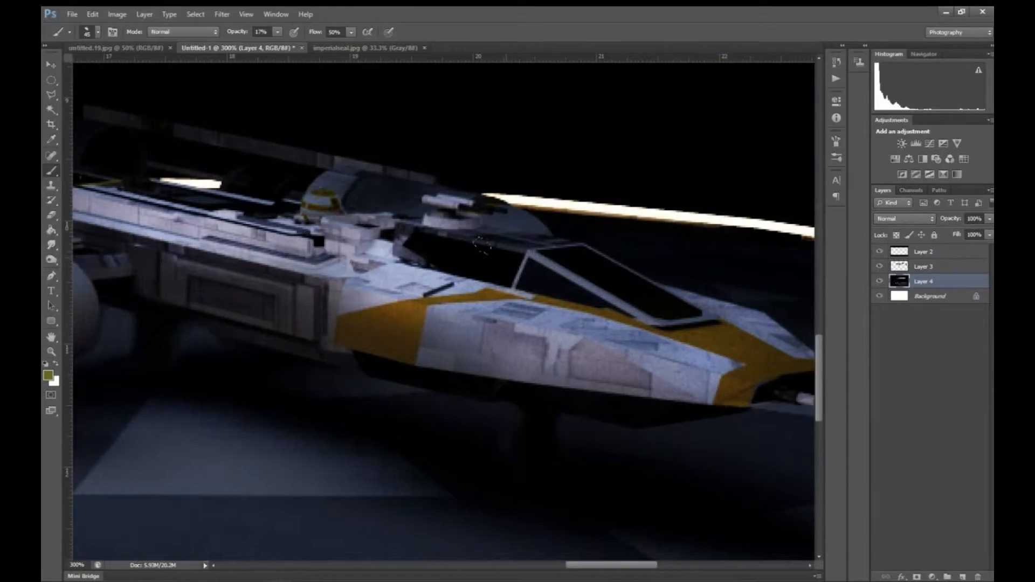
# Step: Paint brown rust streaks in Overlay mode over the Y-Wing's hull and engine pod on Layer 4
pyautogui.click(181, 31)
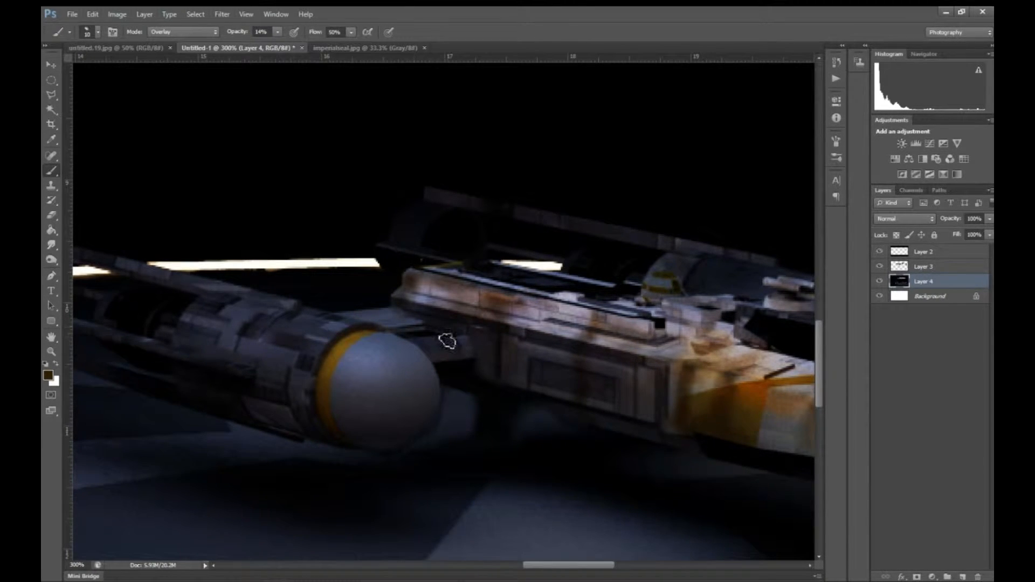
pyautogui.moveTo(449, 340); pyautogui.dragTo(343, 363)
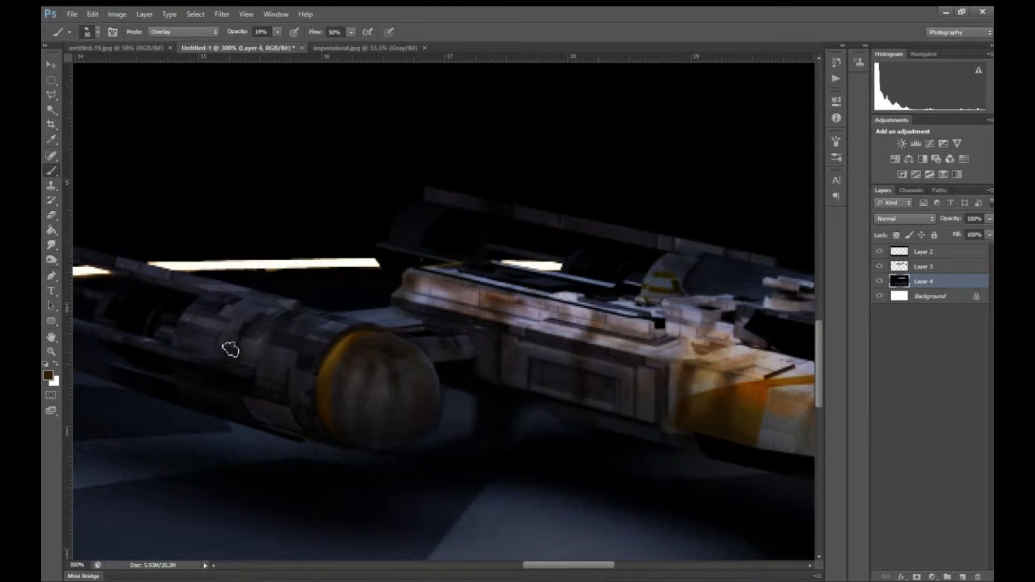
pyautogui.hscroll(3)
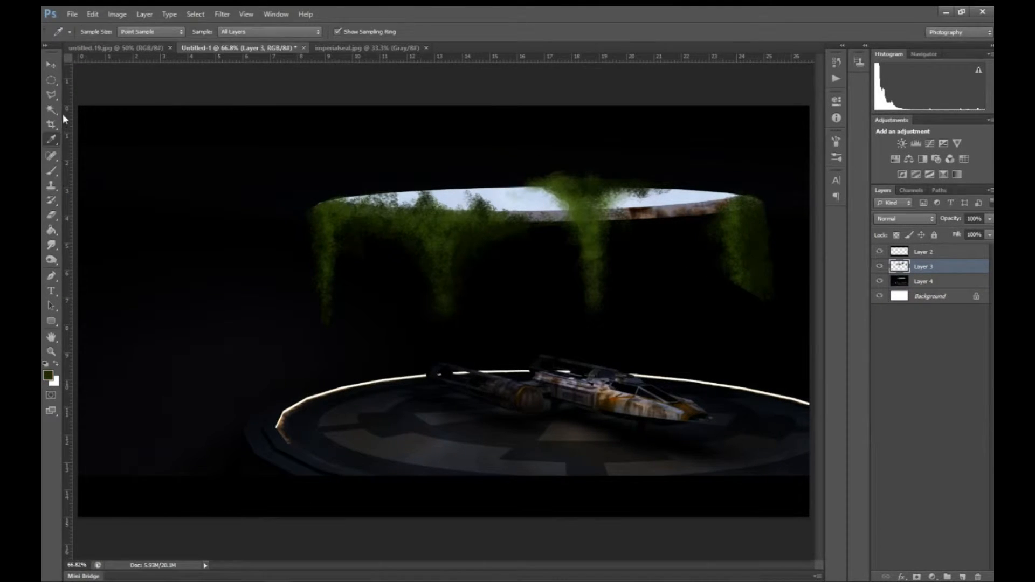
# Step: Lengthen the right-hand vine downward and add growth at the skylight's left edge at 62% opacity
pyautogui.click(52, 141)
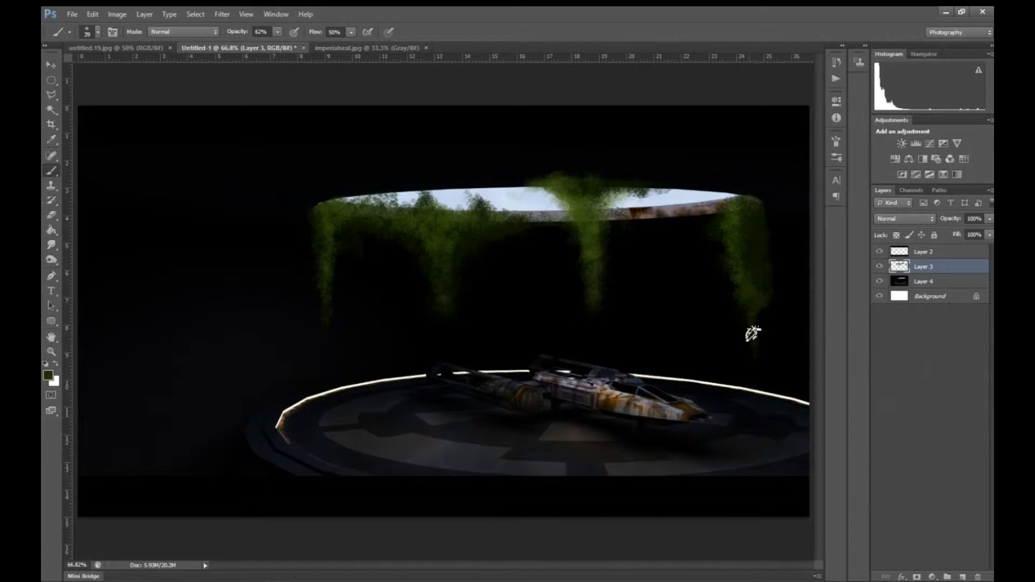
pyautogui.moveTo(753, 333); pyautogui.dragTo(406, 245)
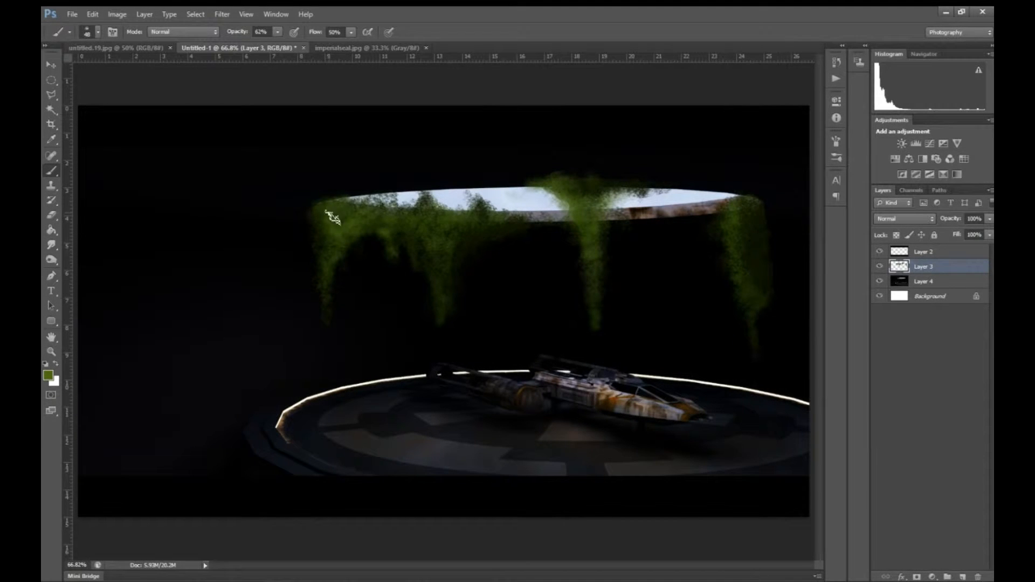
pyautogui.click(50, 352)
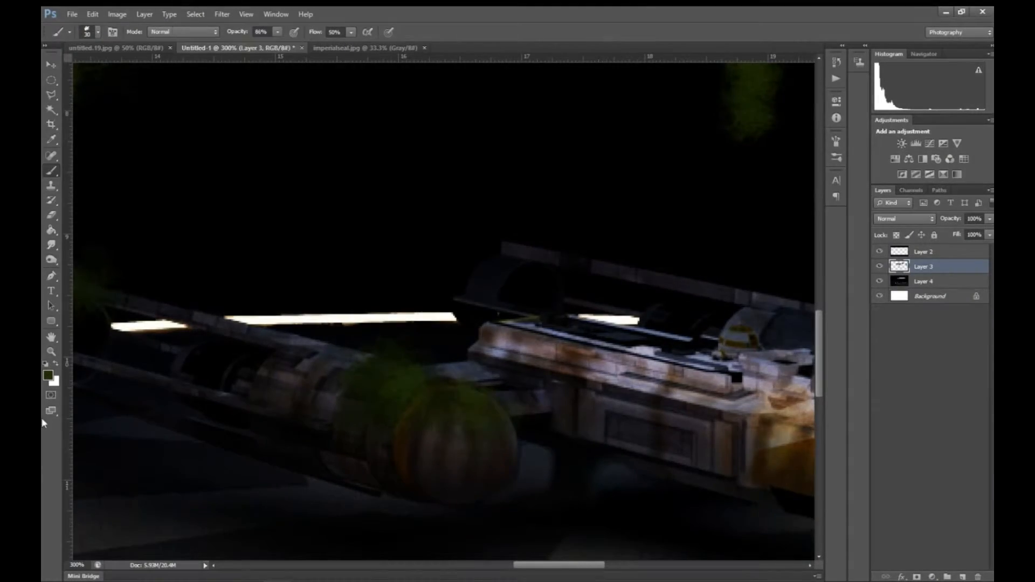
# Step: Dab a leafy clump of vegetation onto the Y-Wing's engine pod
pyautogui.click(395, 388)
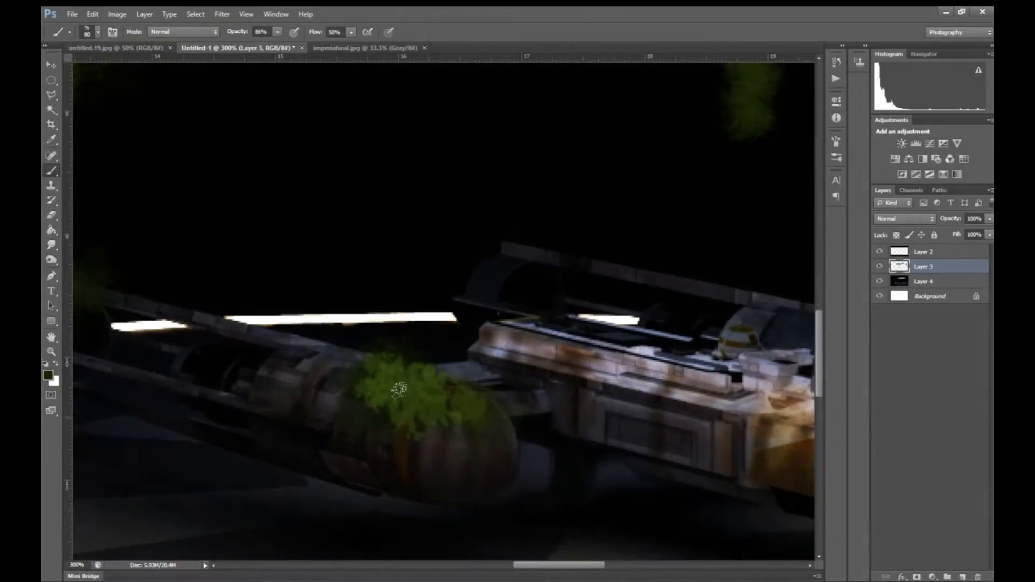
pyautogui.click(100, 31)
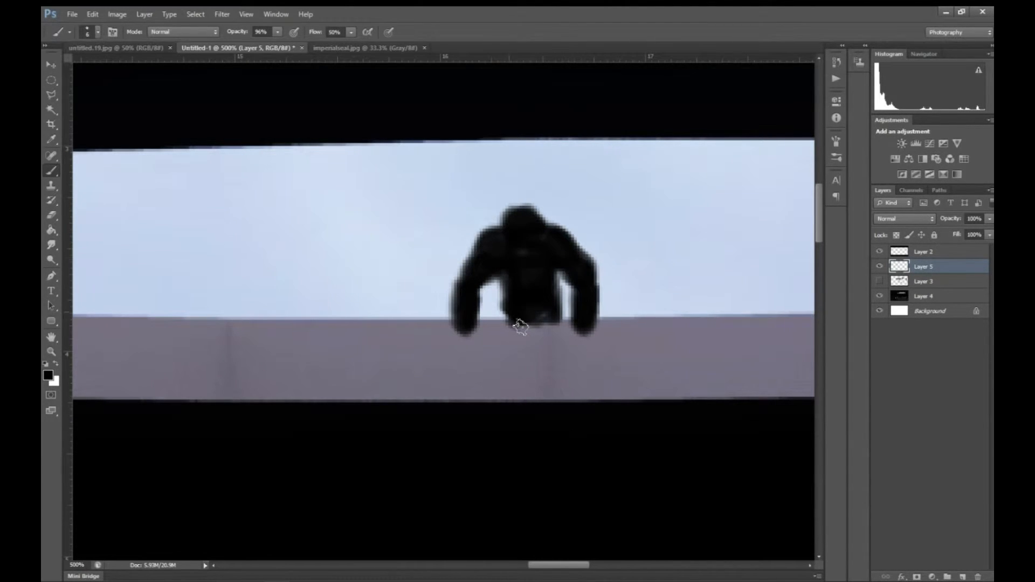
# Step: Paint a black silhouette on the skylight rim on Layer 5 and erase lighter detail into it
pyautogui.moveTo(522, 323); pyautogui.dragTo(590, 290)
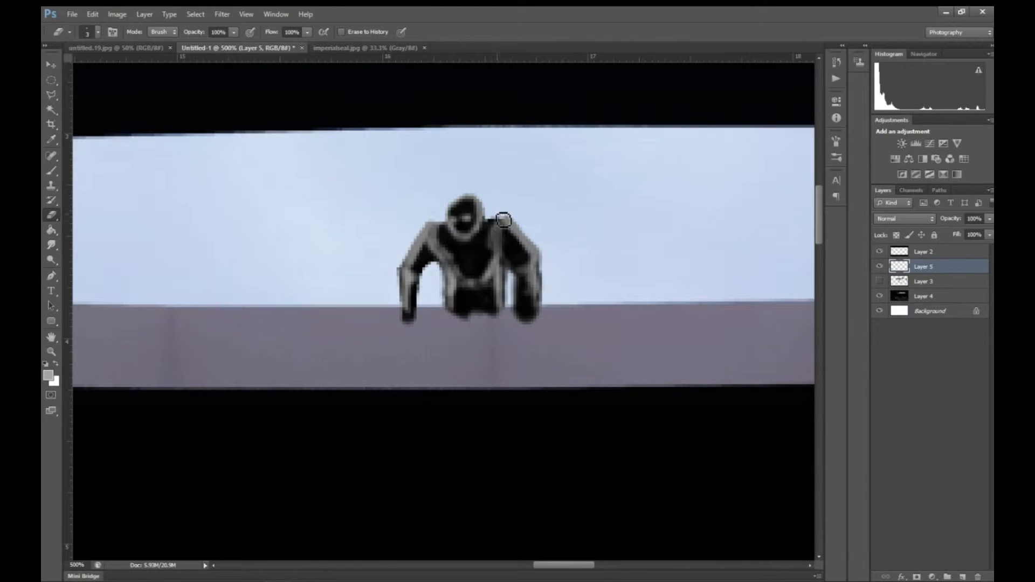
pyautogui.moveTo(504, 220); pyautogui.dragTo(451, 315)
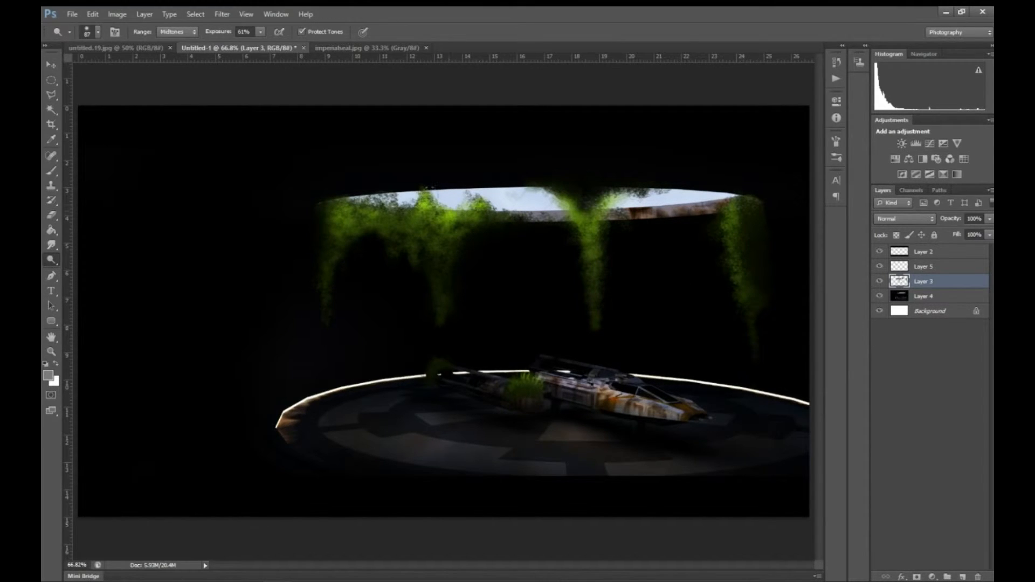
# Step: Dodge the vines' midtones on Layer 3 so they read a vivid green
pyautogui.click(924, 296)
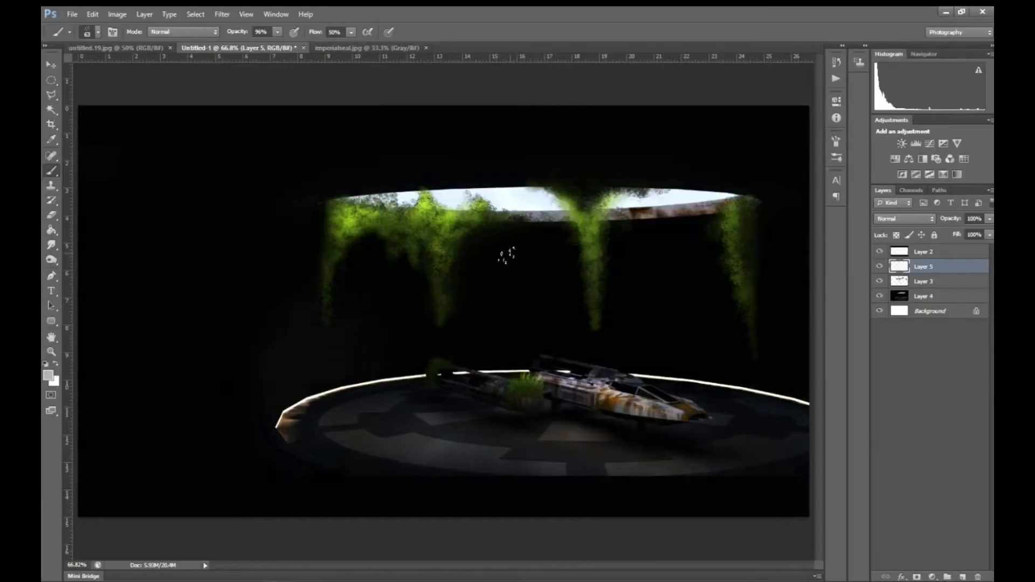
pyautogui.click(99, 31)
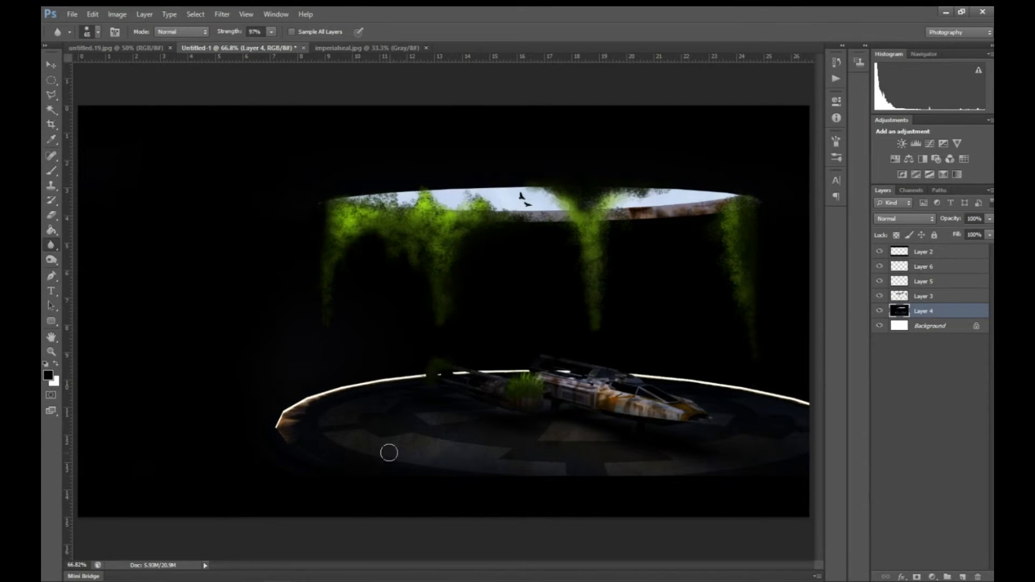
# Step: Sample a colour from the emblem-covered hangar floor to touch it up beneath the ship
pyautogui.click(51, 139)
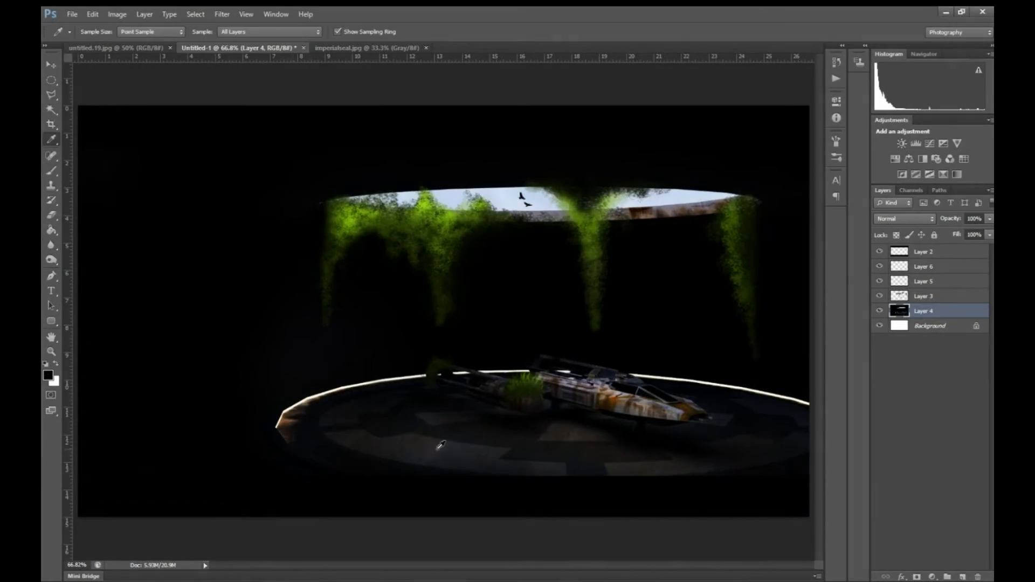